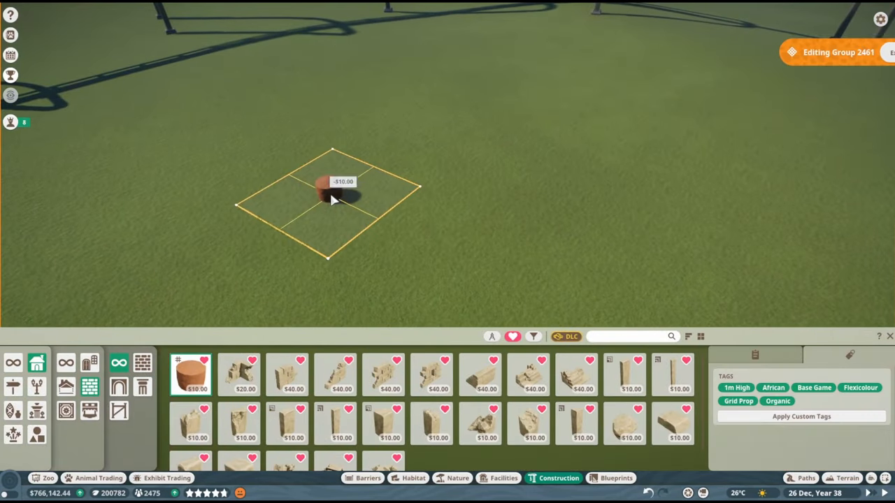
- Place the tall stone wall block, then look up 'fence' pieces for the wooden plank base
click(576, 423)
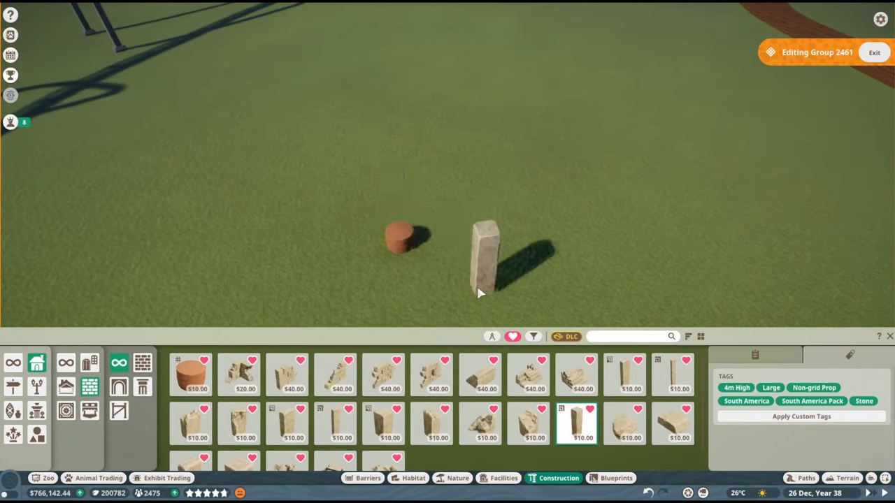
click(489, 259)
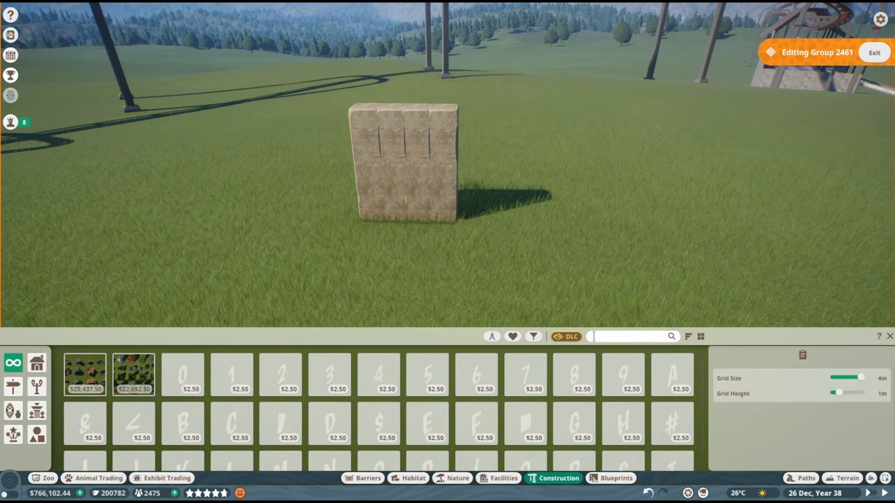
text(fence)
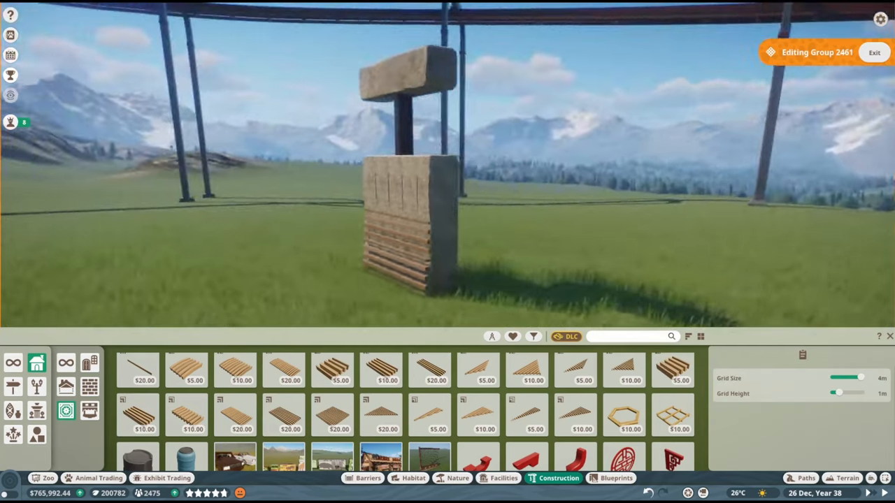
- Place a Mesh Fence Panel 4m x 2m in the gap above the stone wall and confirm it
text(glass)
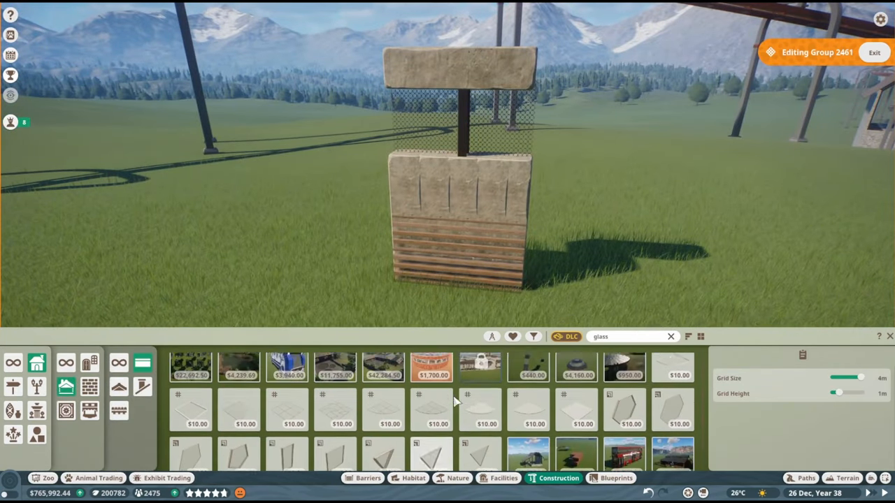
click(478, 366)
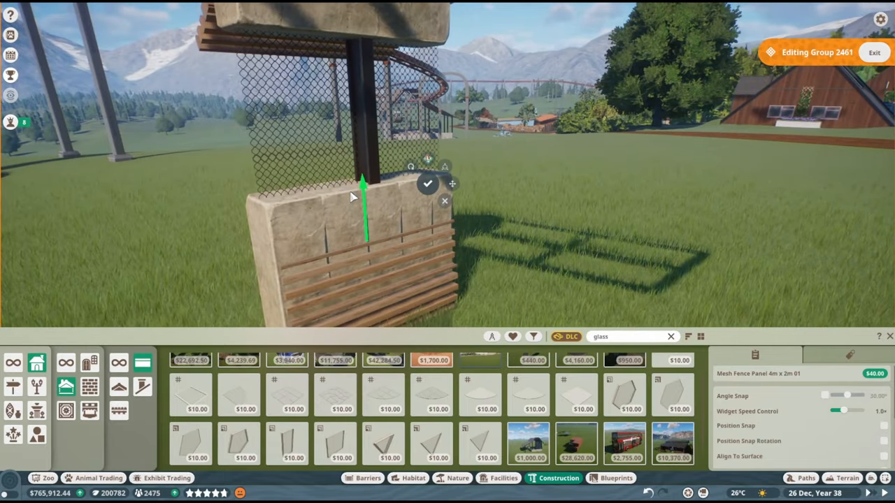
click(427, 182)
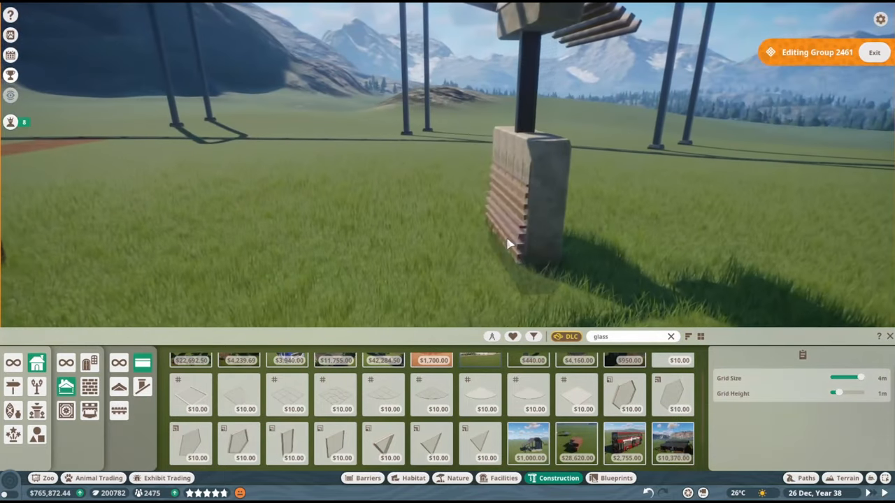
- Place floor tiles between the stone pillars and angled glass panels on top
click(520, 210)
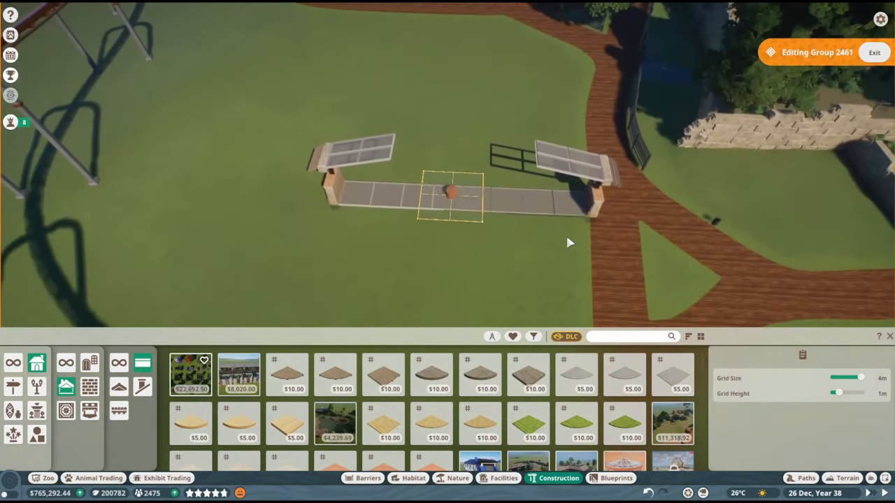
- Place the next wall section to close the circular hothouse ring as a 780-piece group
click(450, 193)
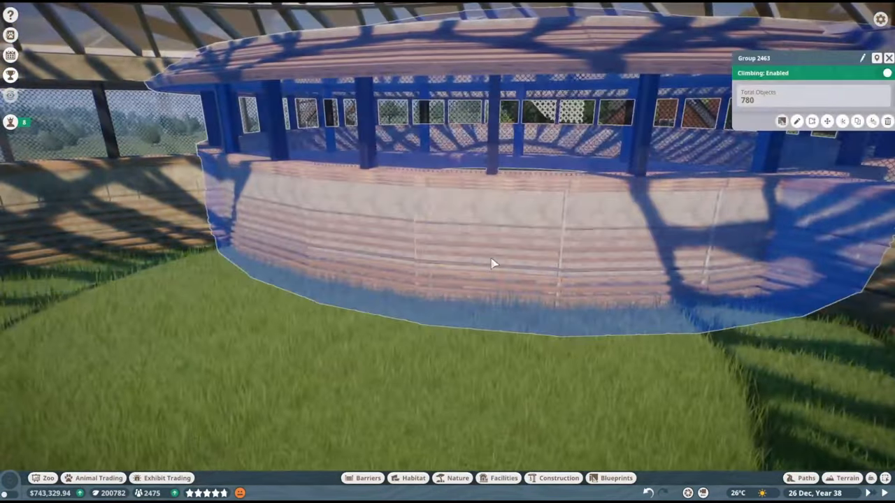
- Edit the hothouse group to fit mesh fence panels around the inner wall
click(796, 120)
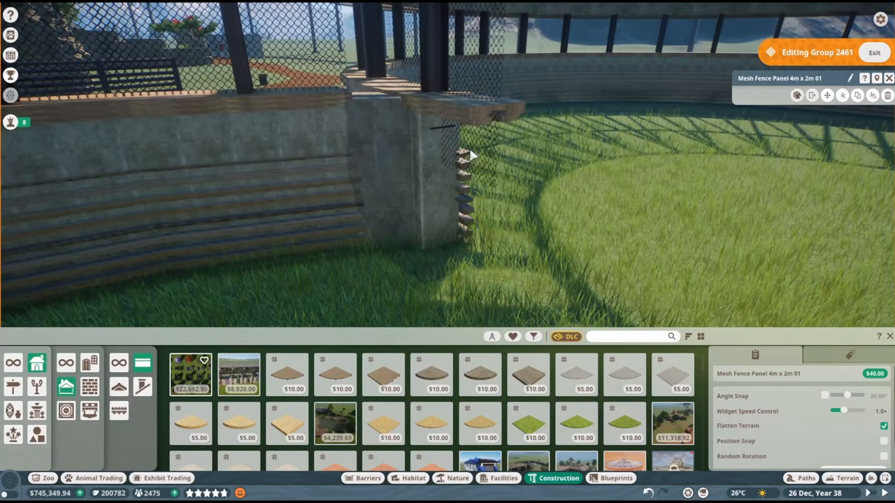
- Place another mesh panel inside the ring above the planked base
click(468, 157)
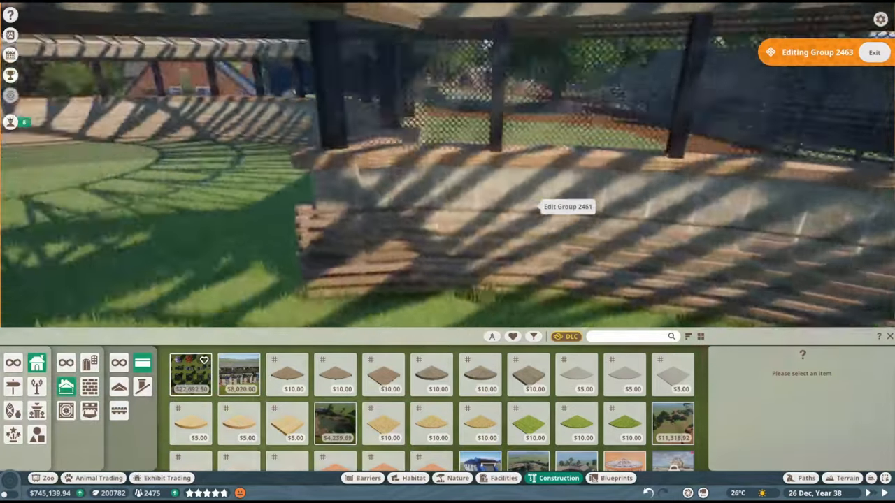
- Leave group editing and draw a closed glass habitat barrier loop around the hothouse ground
click(366, 478)
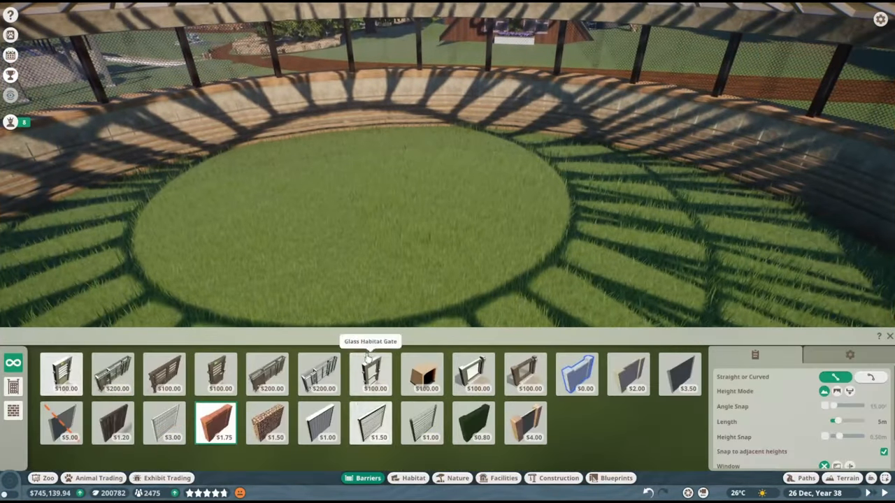
click(576, 375)
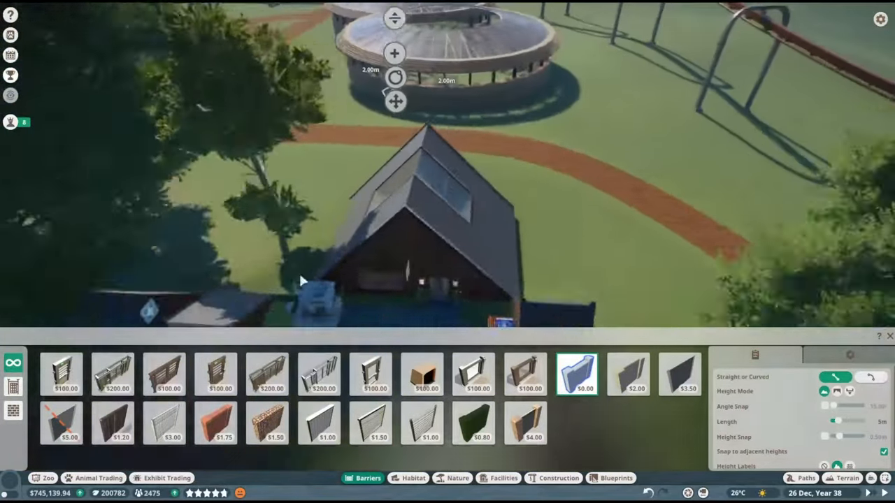
click(805, 478)
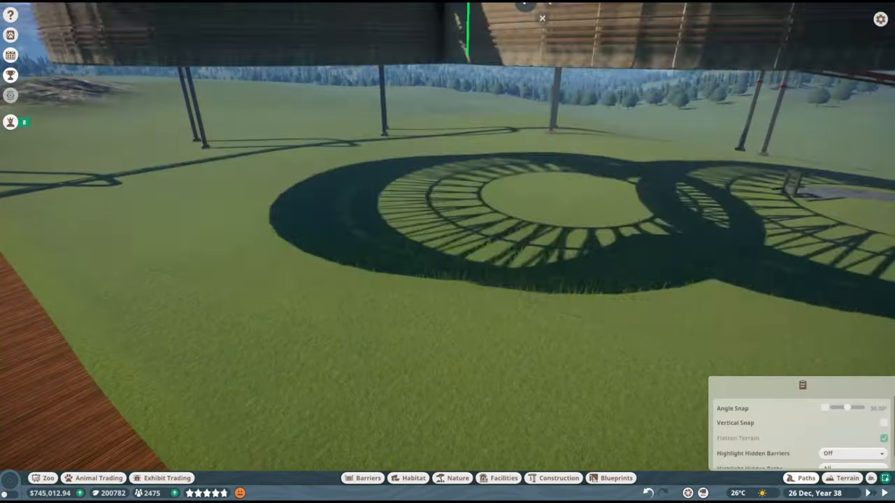
click(362, 478)
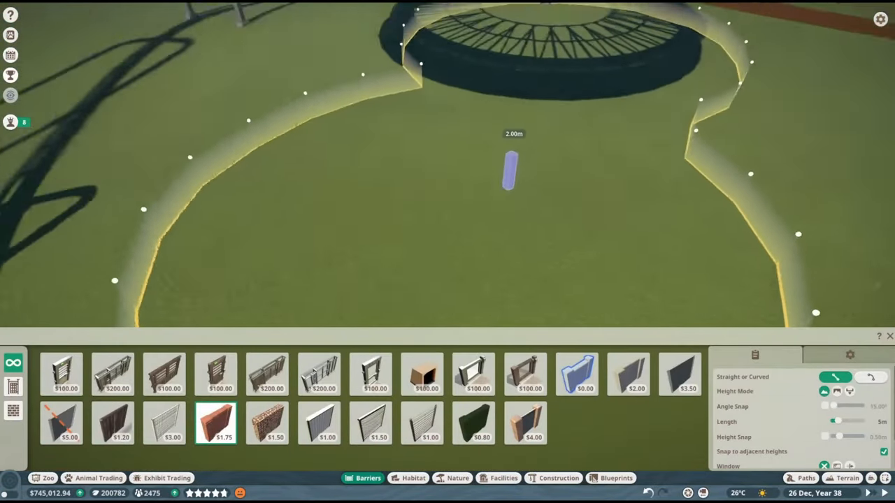
click(846, 478)
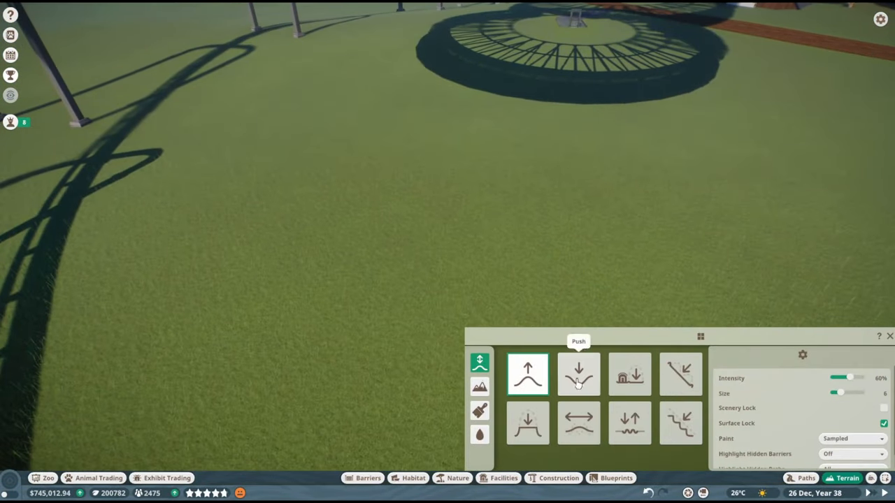
- Dig the pit with Push, Smooth and Flatten brushes, then add a cylindrical rock shape by the wall
click(362, 478)
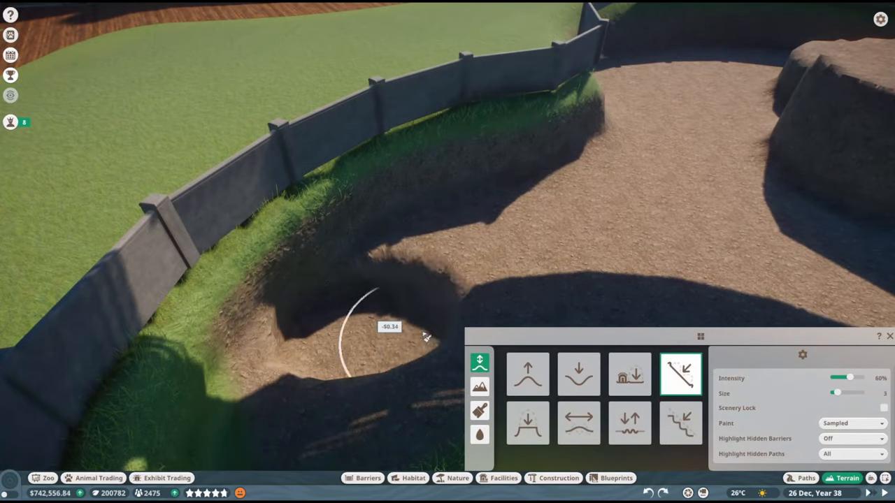
click(579, 422)
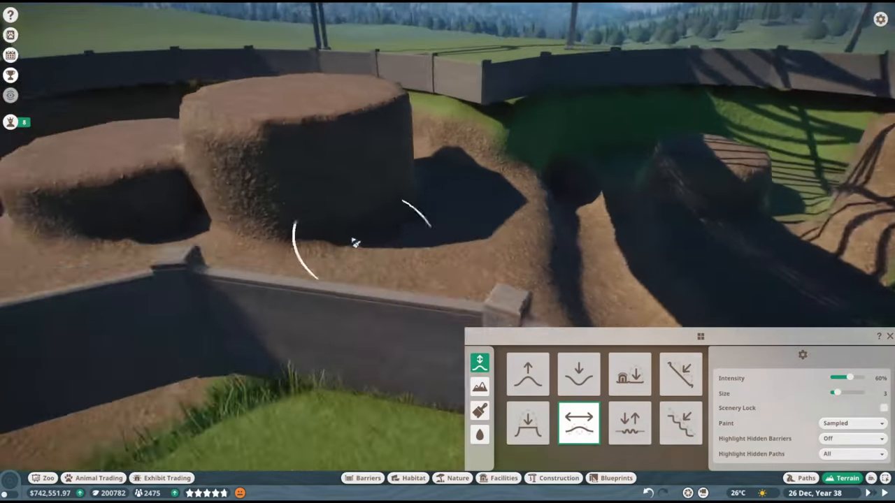
click(579, 375)
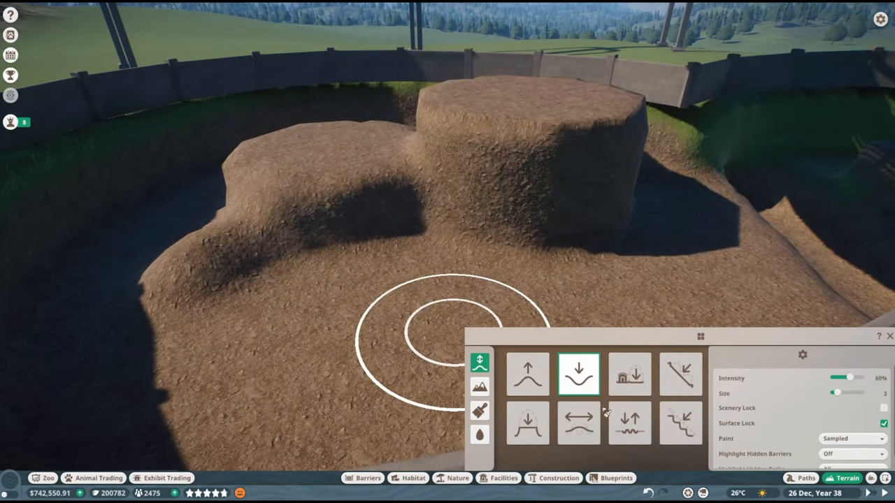
click(578, 423)
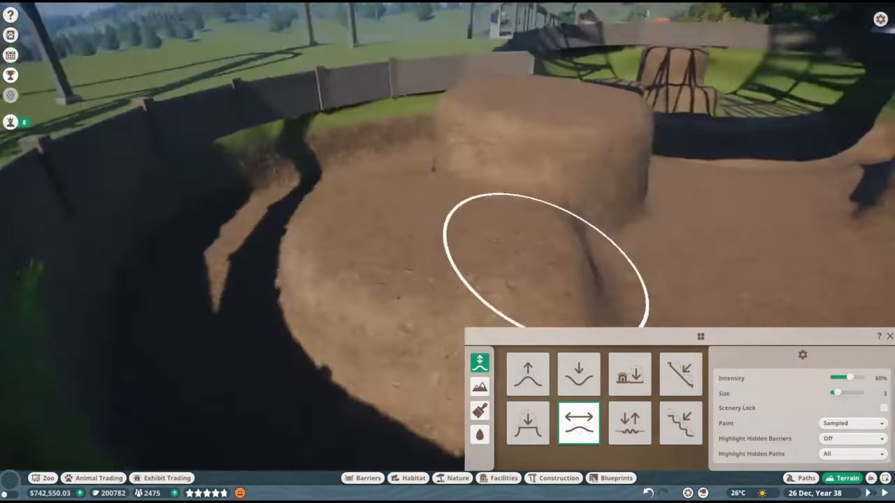
click(480, 386)
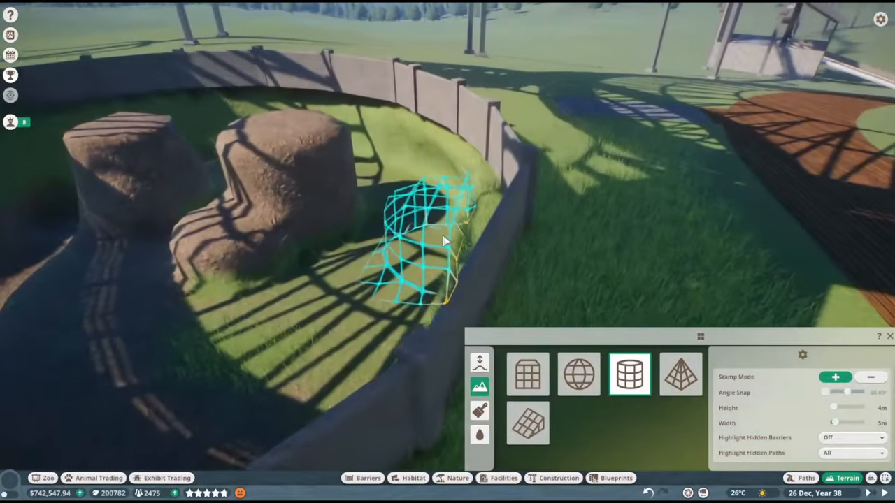
click(479, 434)
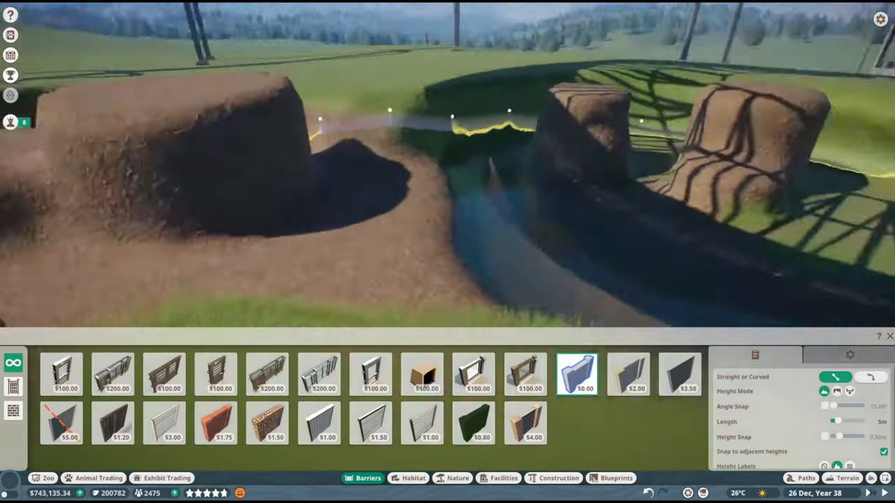
- Smooth and stamp a slanted dip into the grass beside the large rocks
click(847, 479)
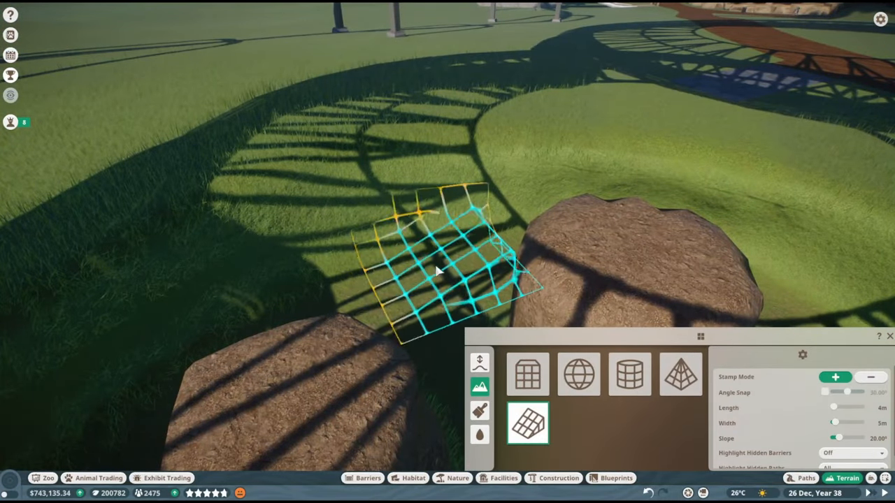
click(870, 377)
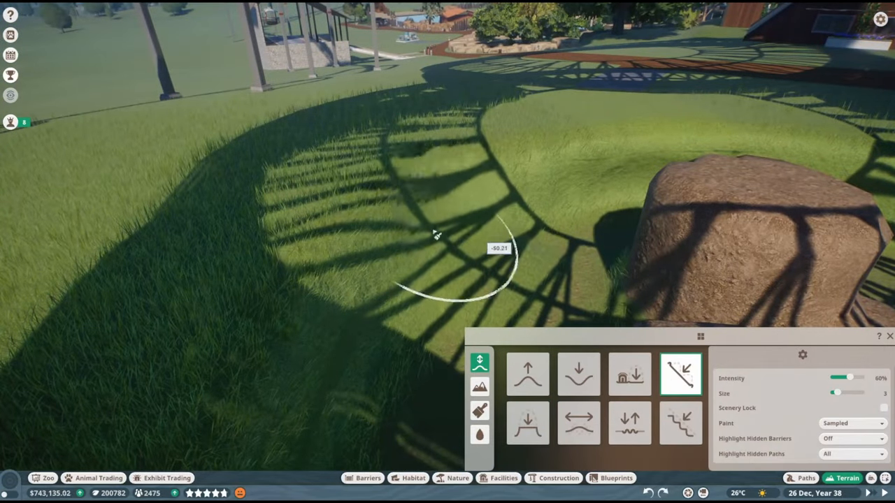
click(480, 411)
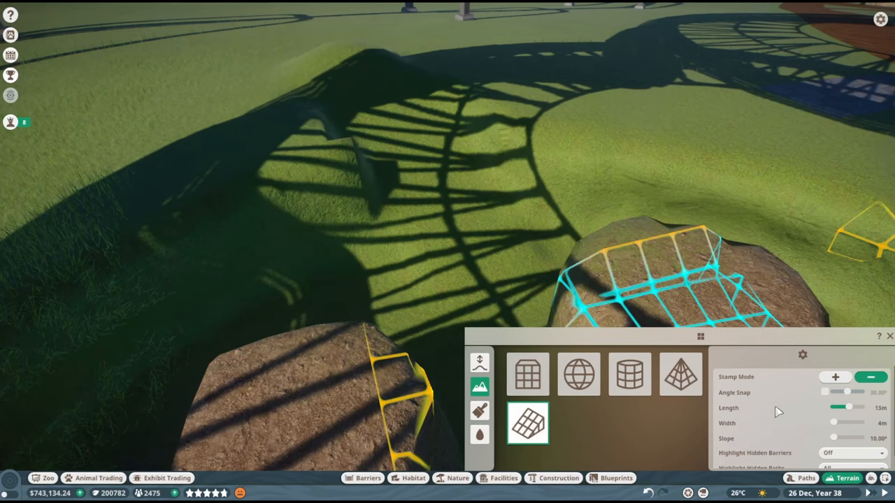
mouse_move(767, 411)
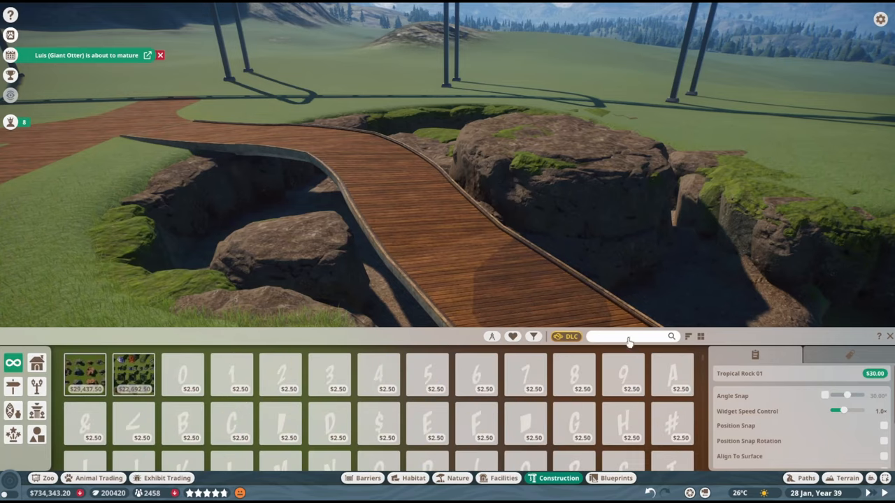
- Place mesh fence panels by the oval deck, pick a smaller panel, then a fence post piece
text(fence)
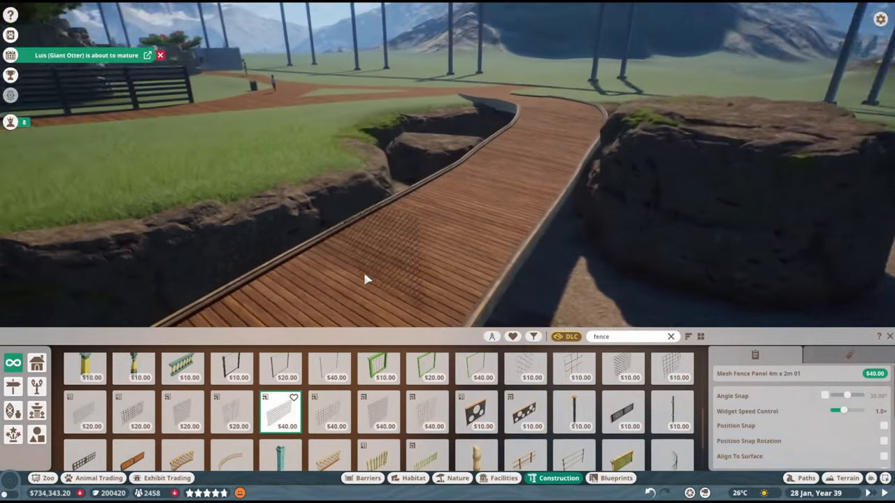
click(378, 411)
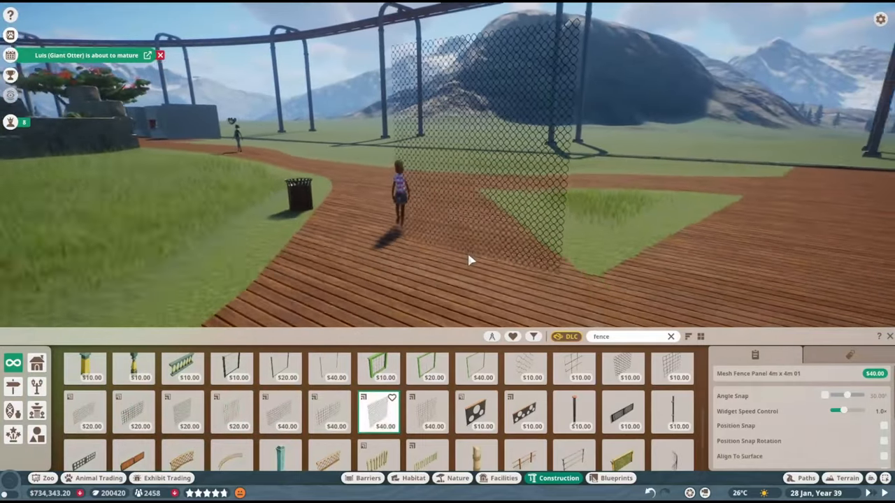
click(280, 411)
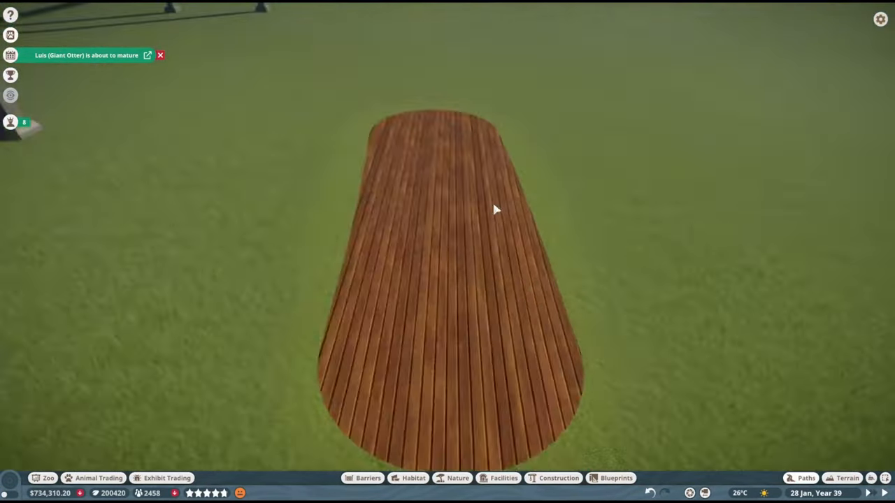
click(559, 479)
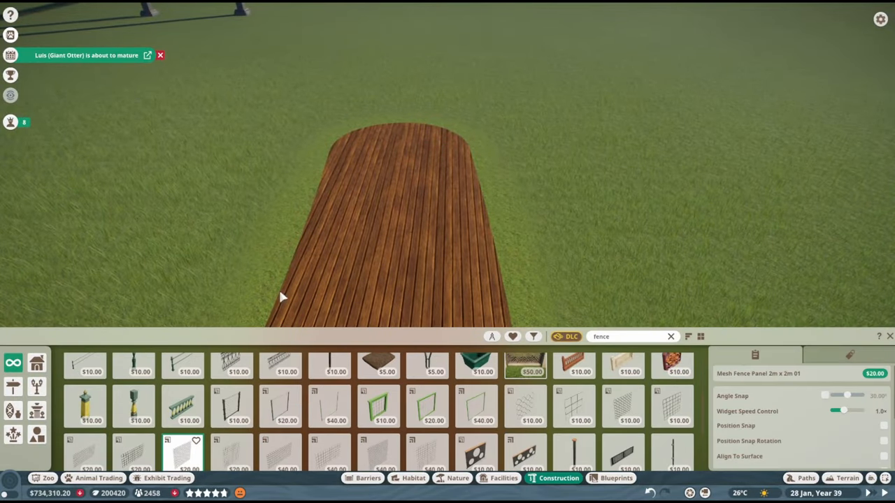
click(279, 450)
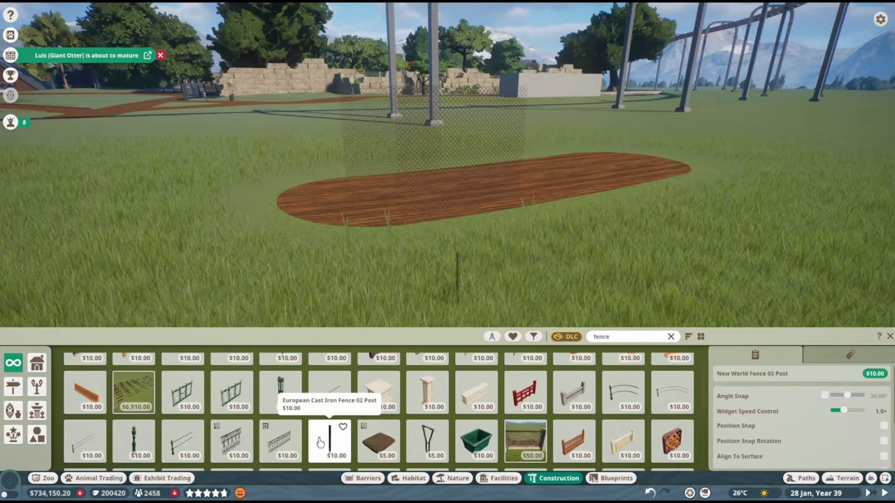
click(328, 441)
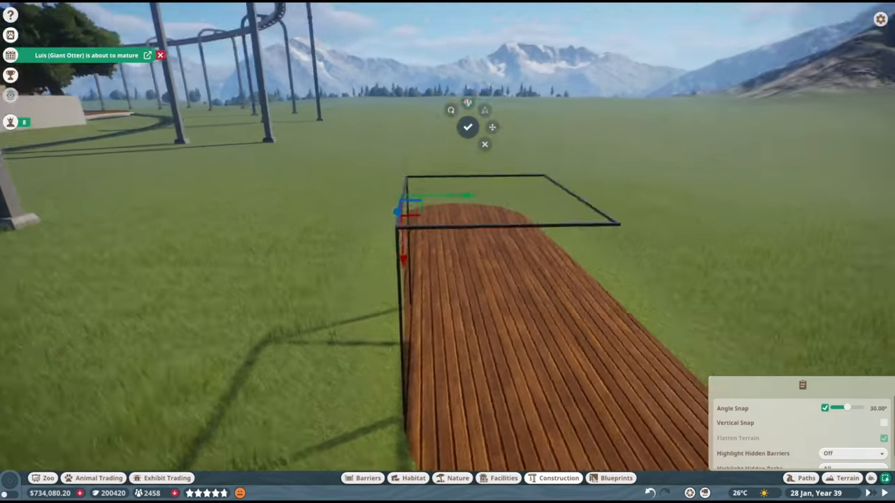
- Confirm the mesh fence panel's new position and place the next panel around the deck
click(467, 126)
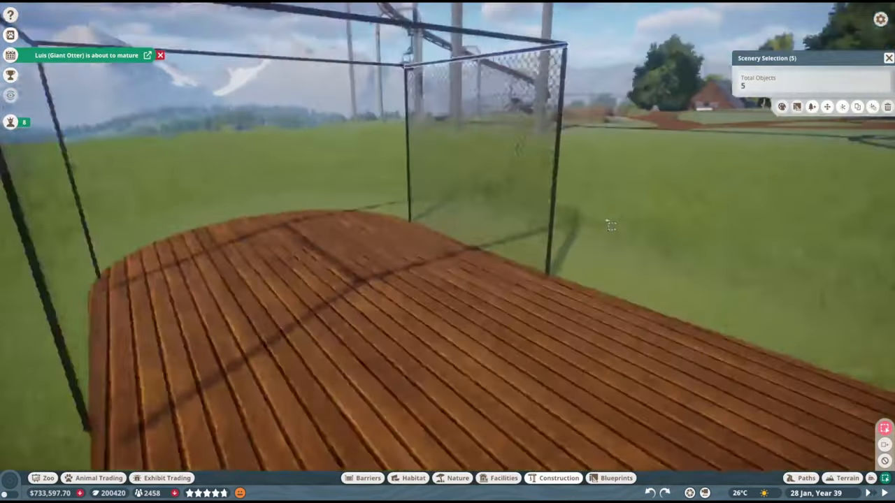
click(559, 478)
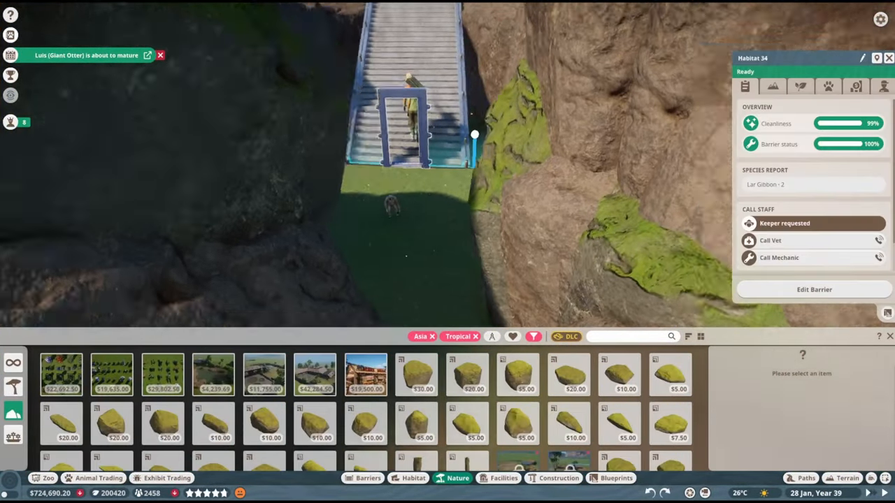
- Filter habitat items to Lar Gibbon and choose the Metal Climbing Frame Beam
click(766, 74)
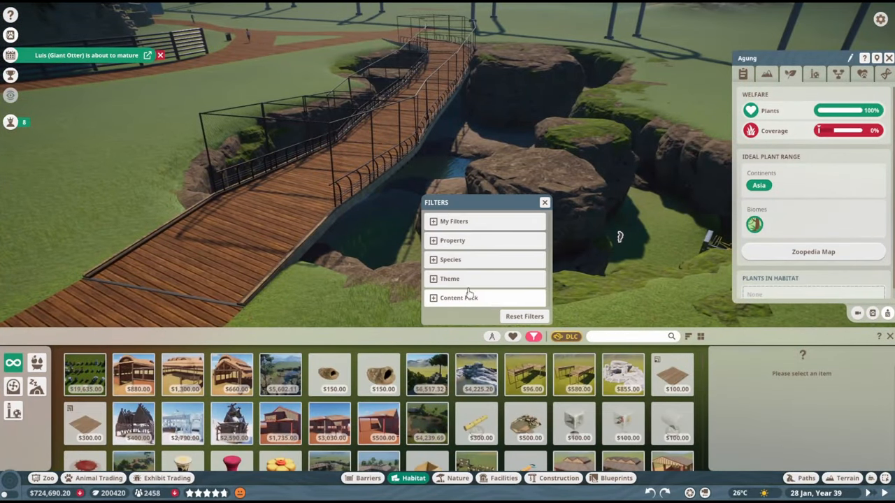
click(450, 259)
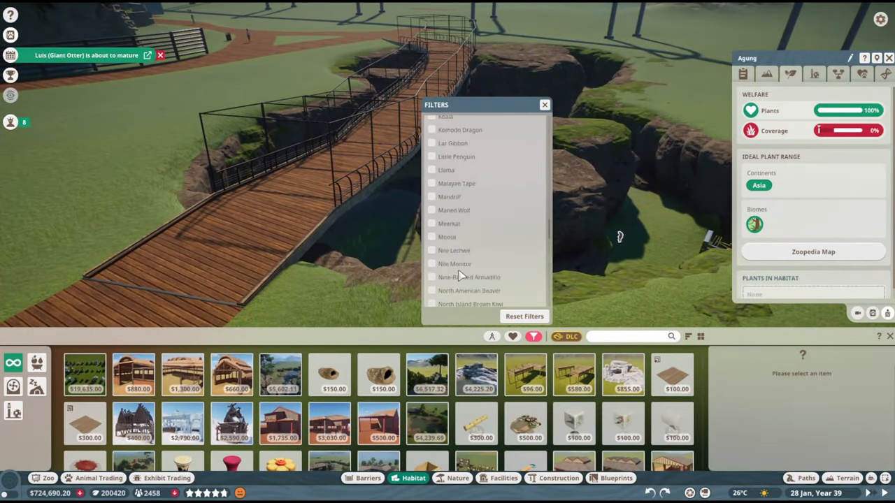
click(453, 143)
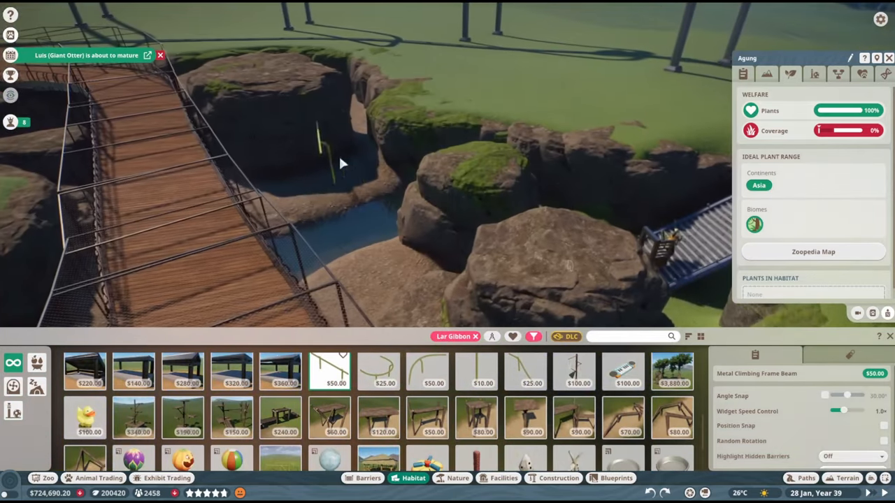
click(525, 372)
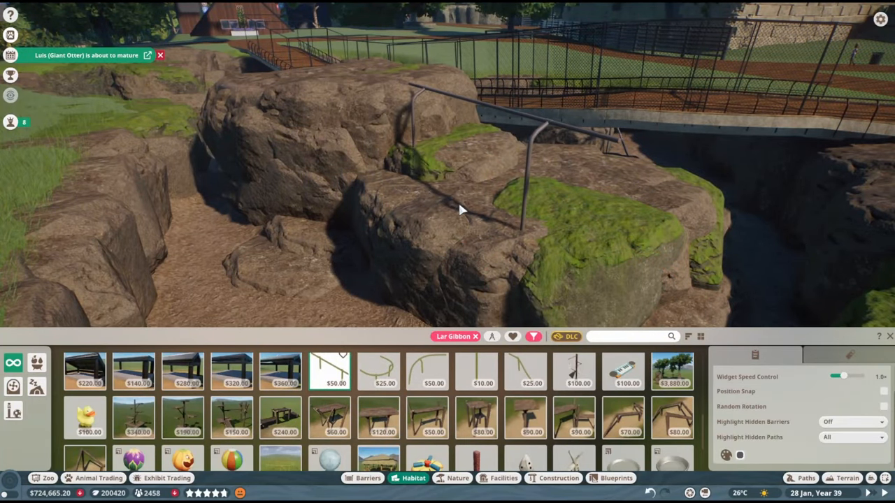
- Place climbing beams over the rocks and across the river, confirming their positions
click(378, 370)
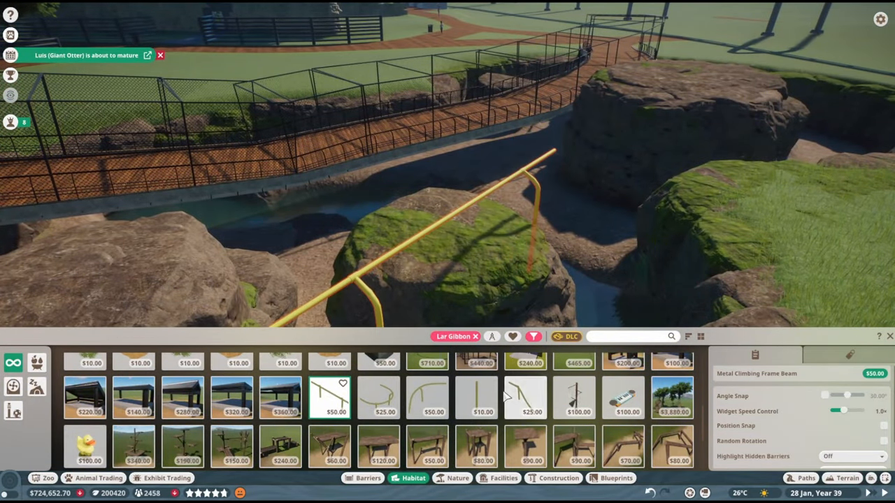
click(526, 398)
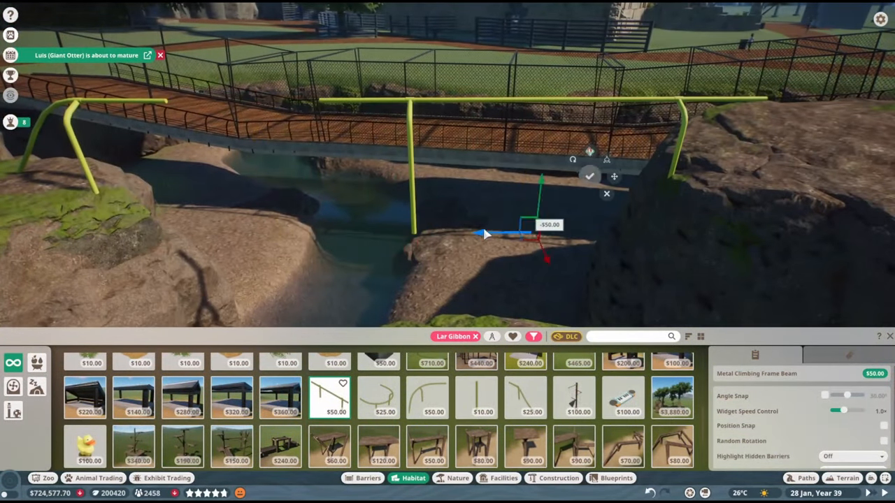
click(475, 397)
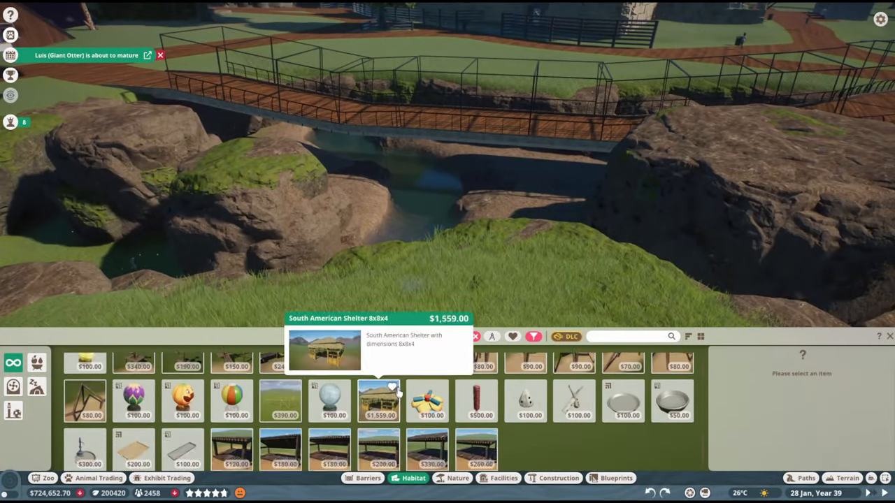
- Search 'vine' among plant items and select Liana Vines
text(vine)
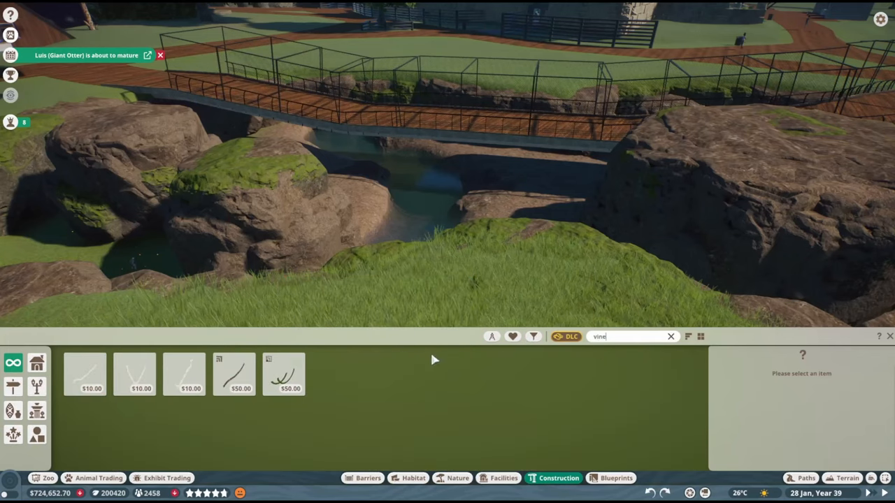
click(371, 375)
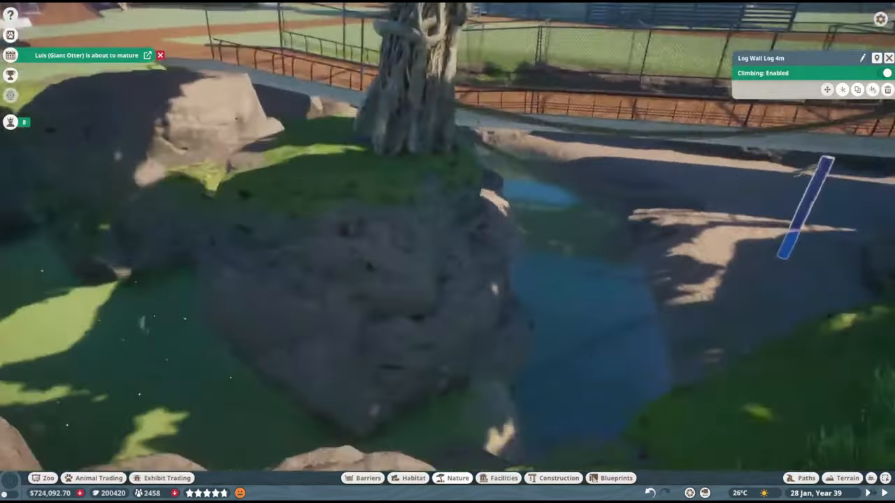
click(457, 478)
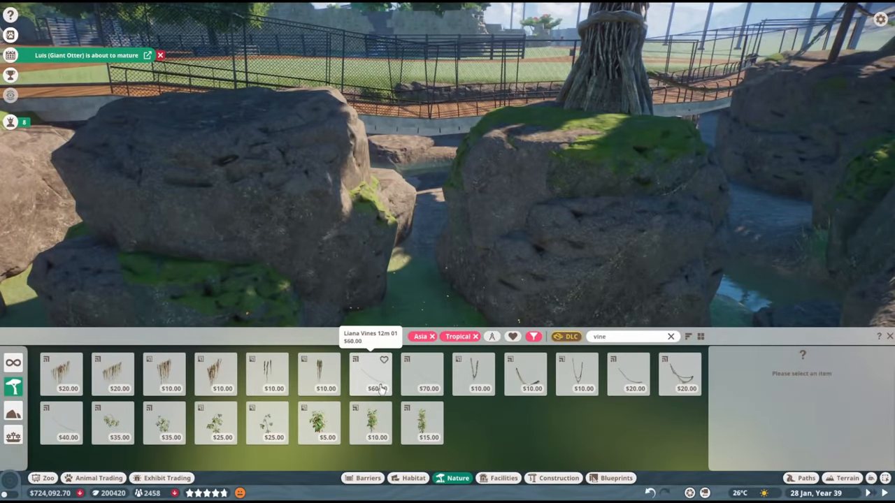
click(628, 375)
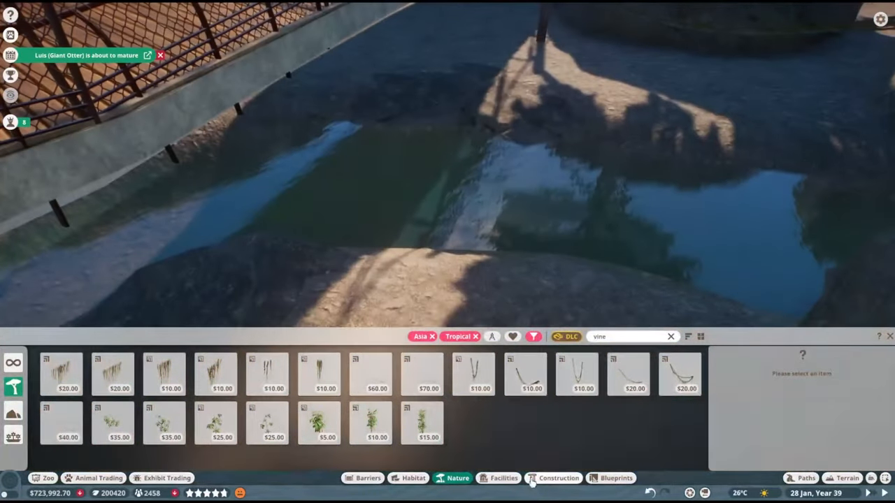
- Place liana vines by the water and beside the rocks
click(556, 478)
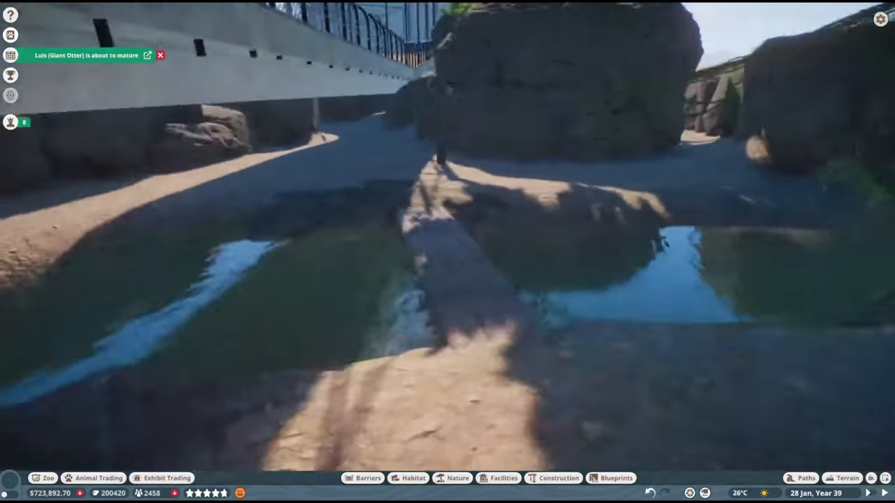
click(559, 478)
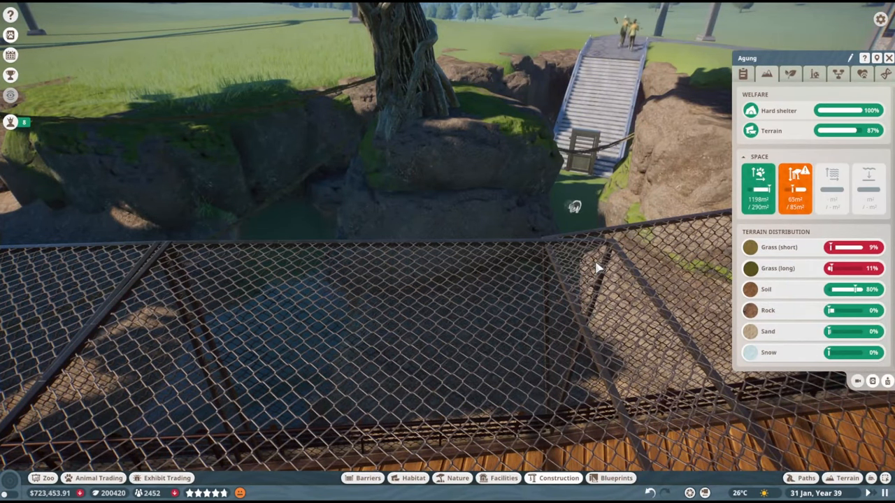
- Raise the habitat ground around the rocks and place a rock piece
click(847, 478)
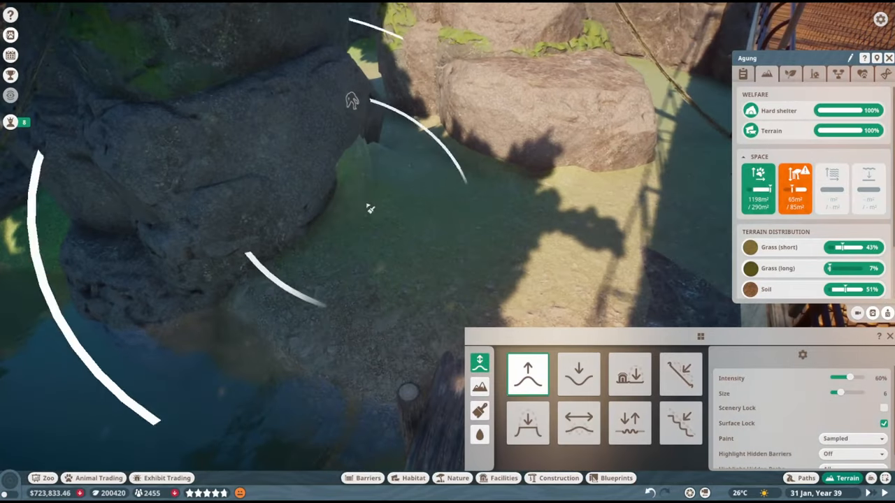
click(579, 422)
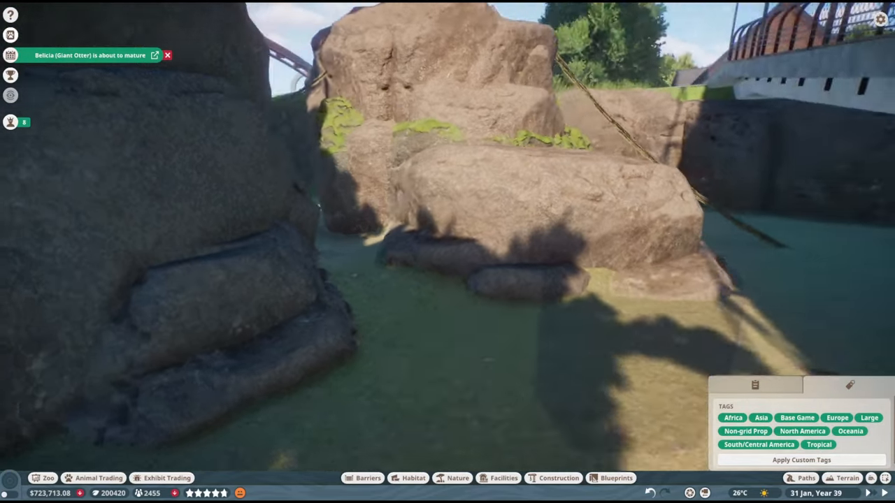
click(459, 478)
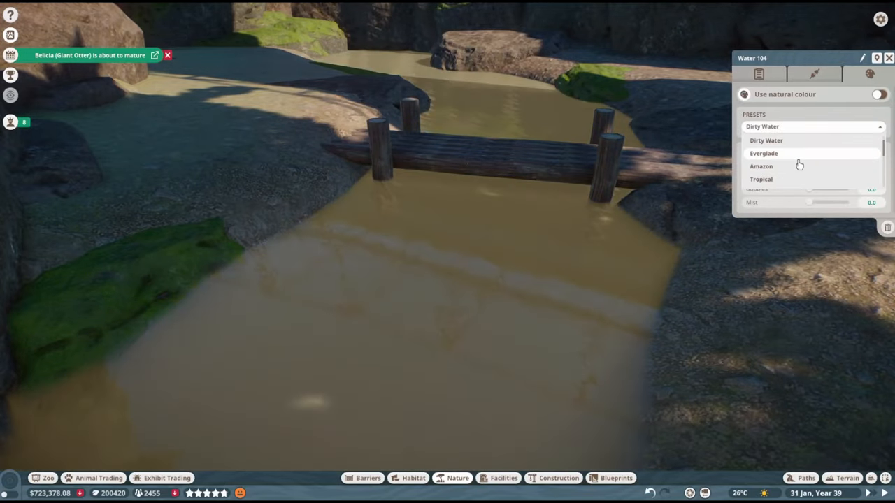
- Give the river a murky Dirty Water look
click(761, 178)
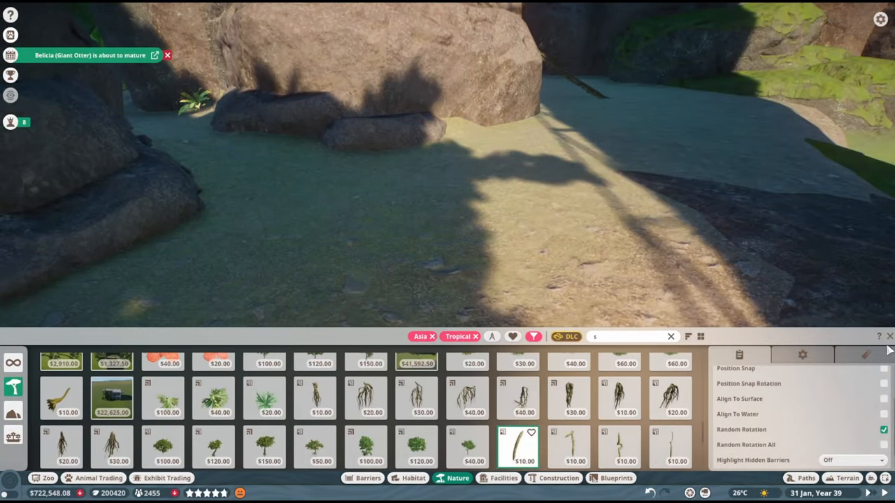
- Place a plant beside the rocks
click(864, 355)
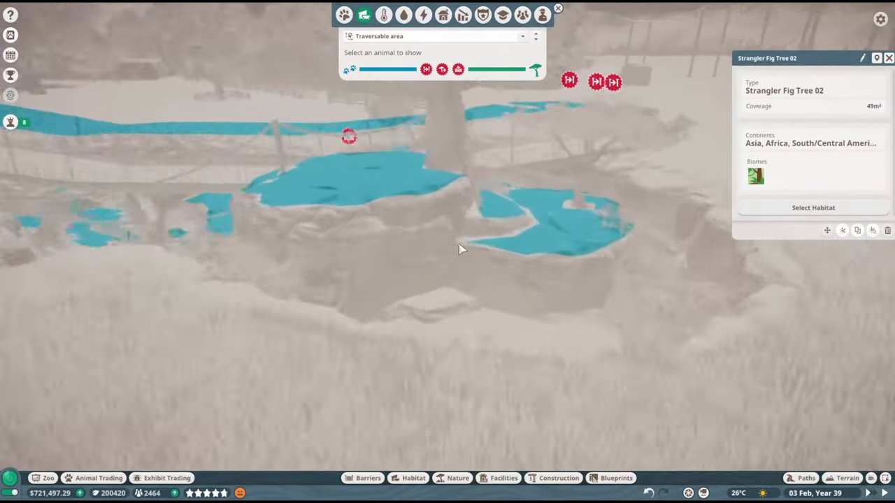
- Check the habitat's plant welfare in its Environment info
click(791, 74)
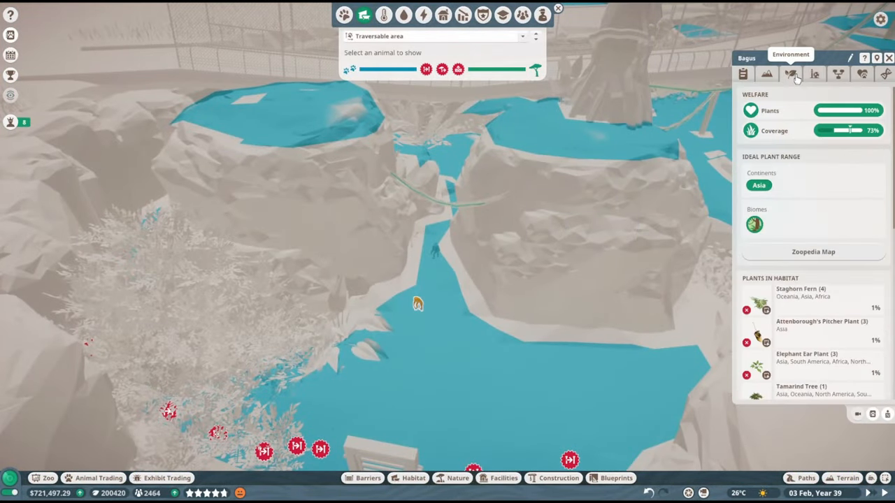
click(790, 74)
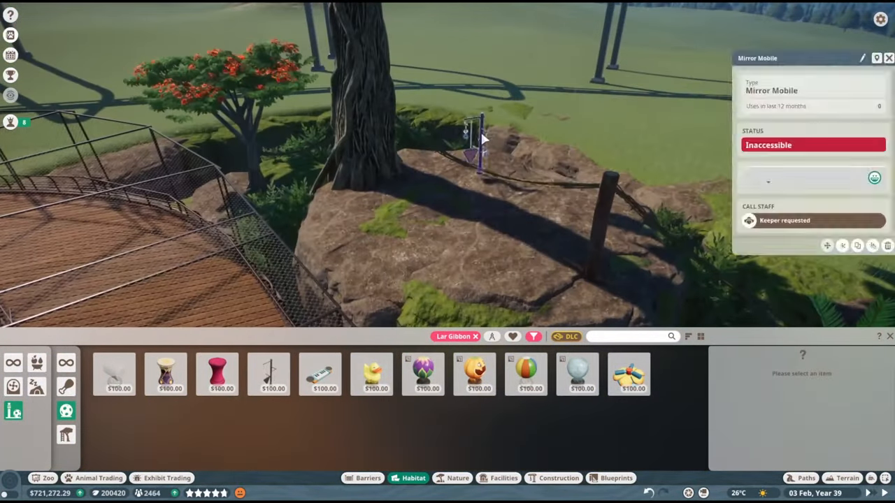
- Place the Tree Forager enrichment item on the grass
click(320, 375)
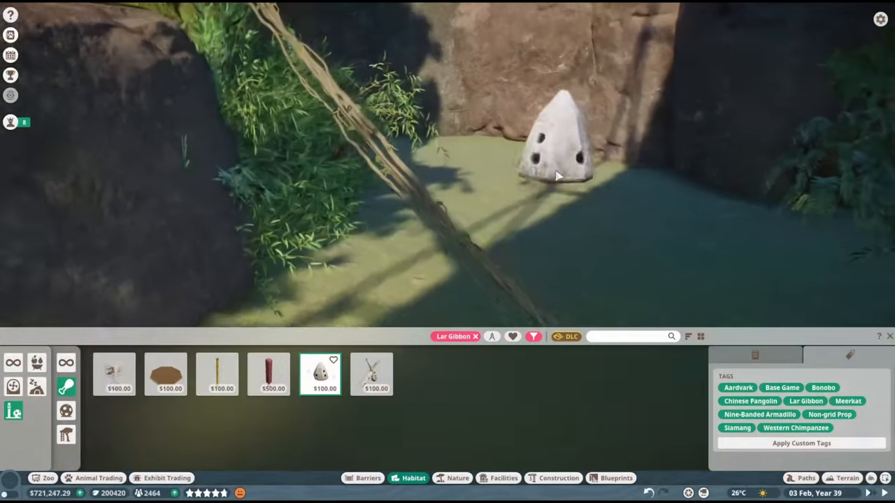
click(556, 140)
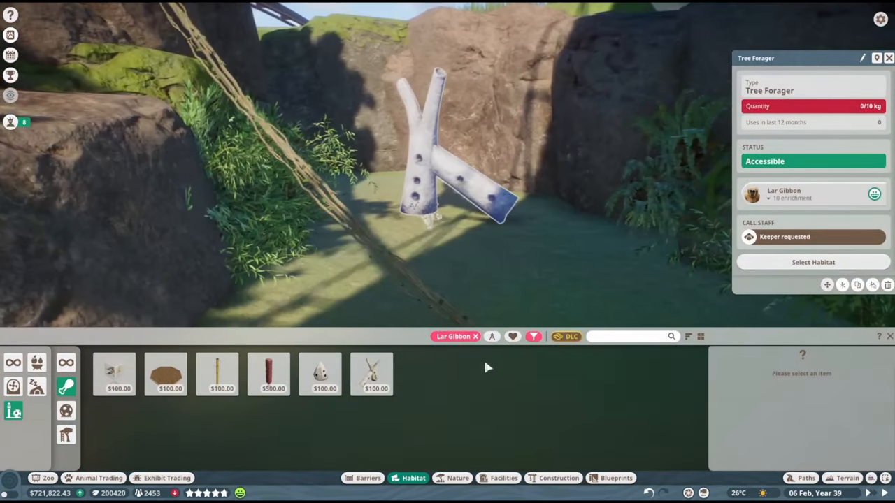
click(457, 478)
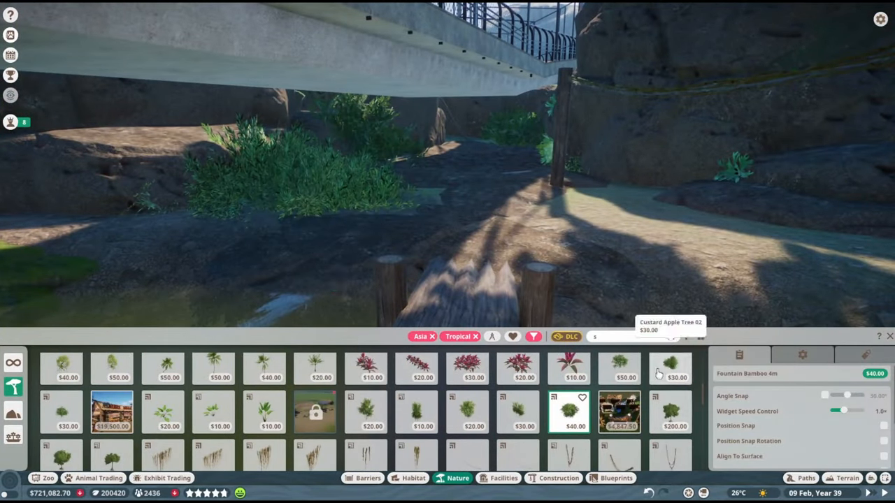
- Place plants beneath the walkway and beside the rocks, with tropical leaf litter
click(671, 366)
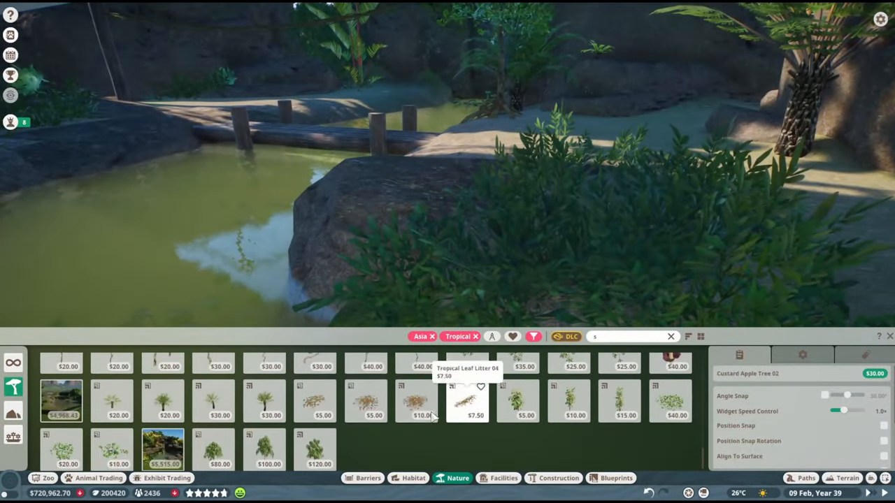
click(416, 403)
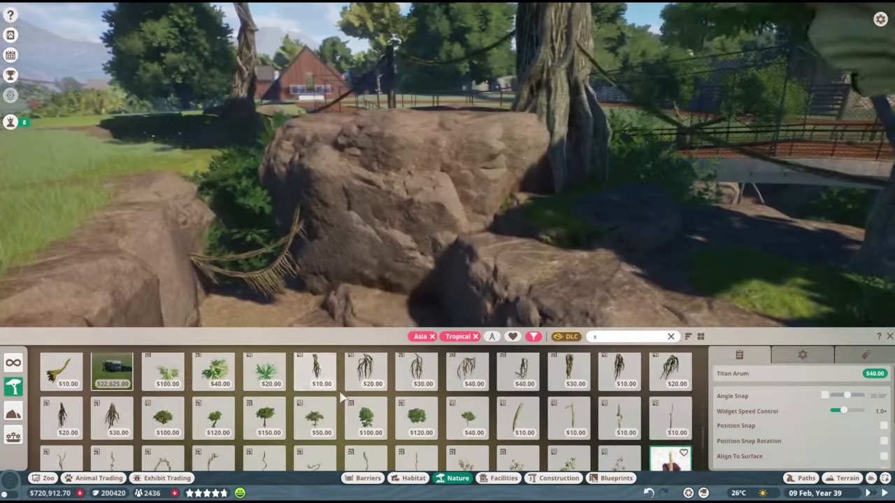
click(467, 370)
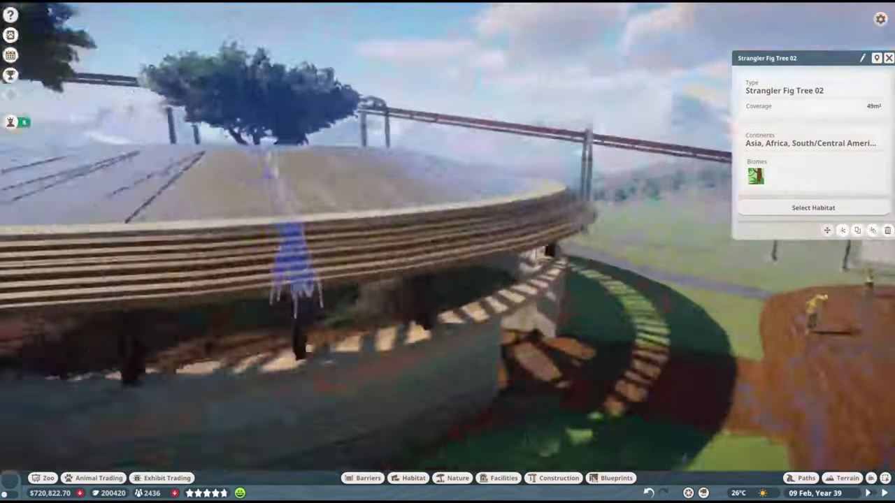
- Place Weeping Willow 03 inside the hothouse and save the zoo
click(458, 478)
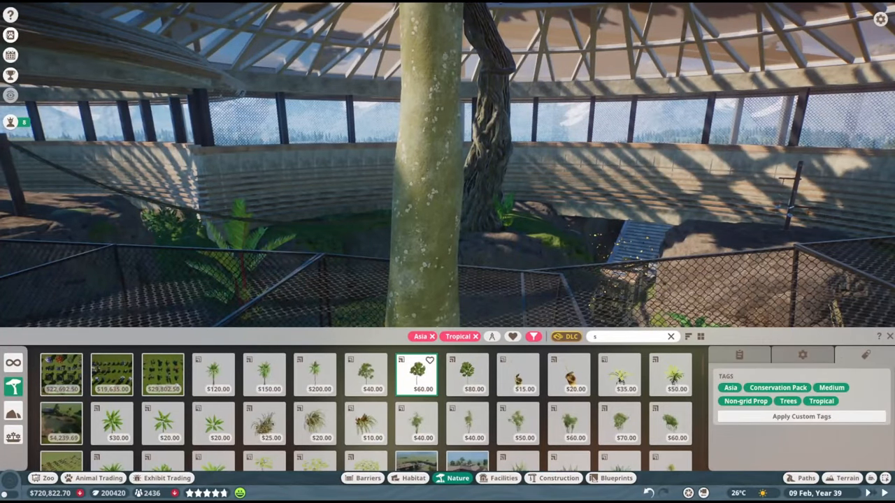
scroll(down, 3)
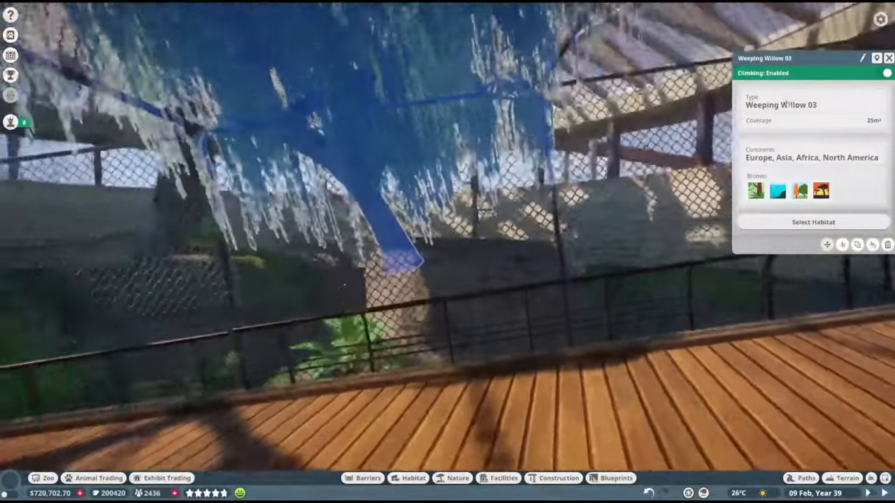
click(457, 478)
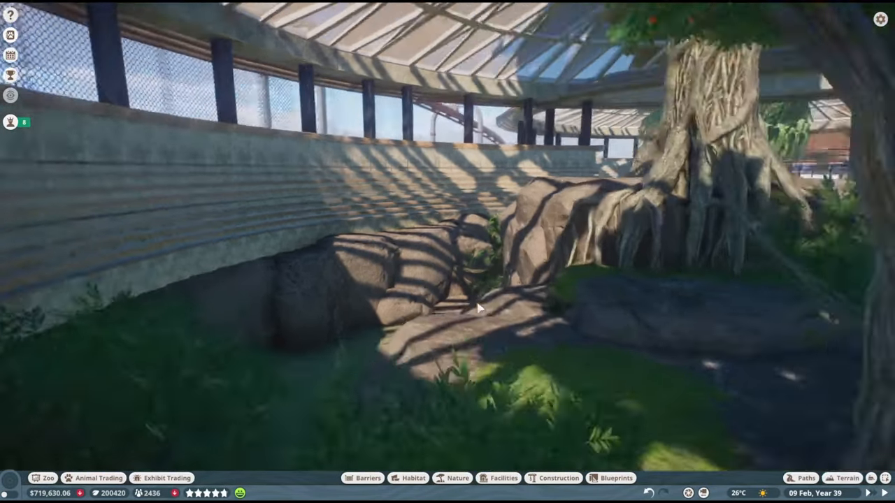
click(552, 478)
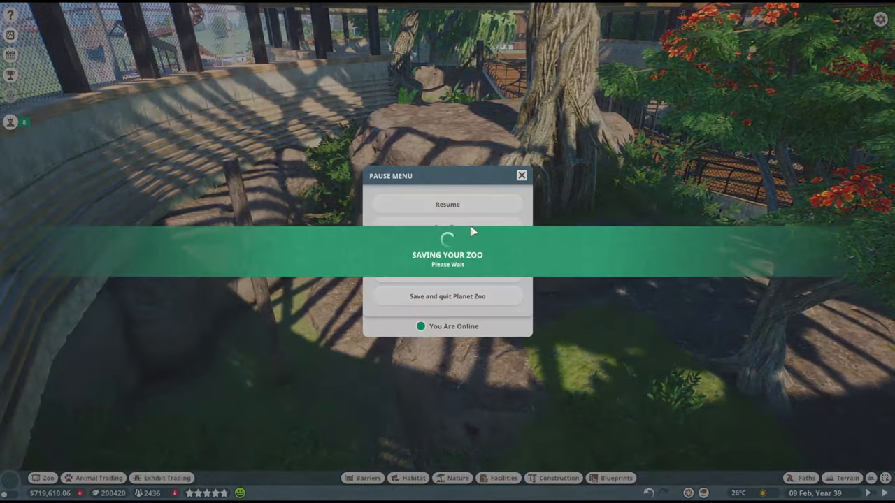
- Release the gibbon from its transport crate into the rocky habitat
click(447, 204)
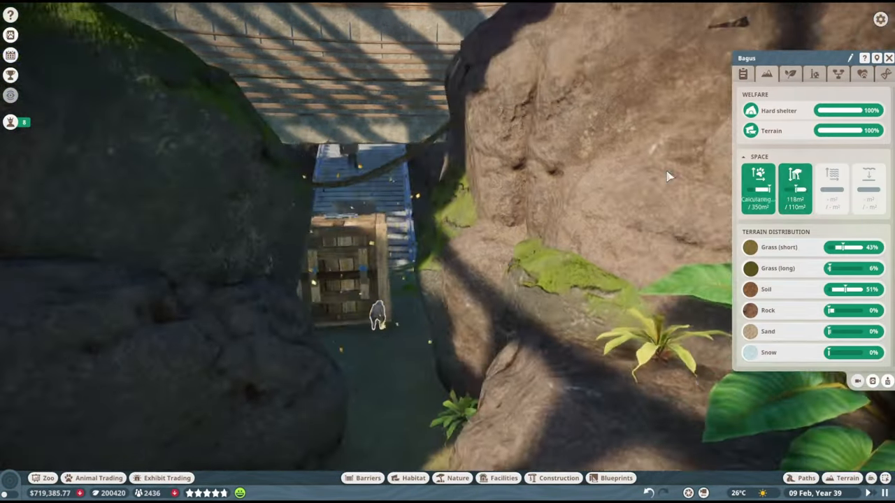
- Browse Lar Gibbons in Animal Trading, then select a built group inside the hothouse for editing
click(94, 478)
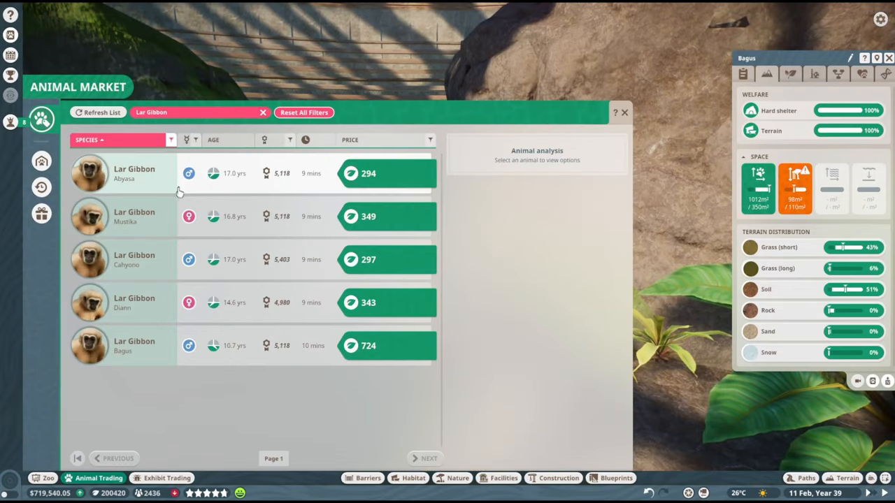
click(623, 112)
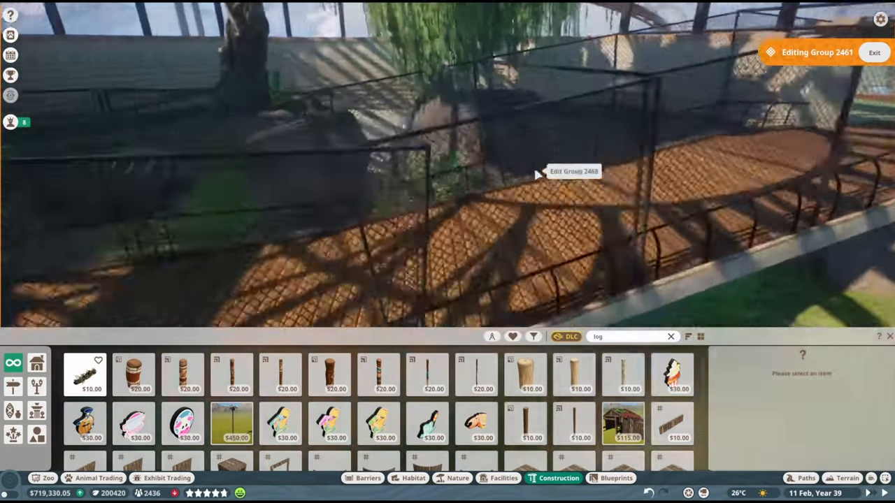
click(574, 171)
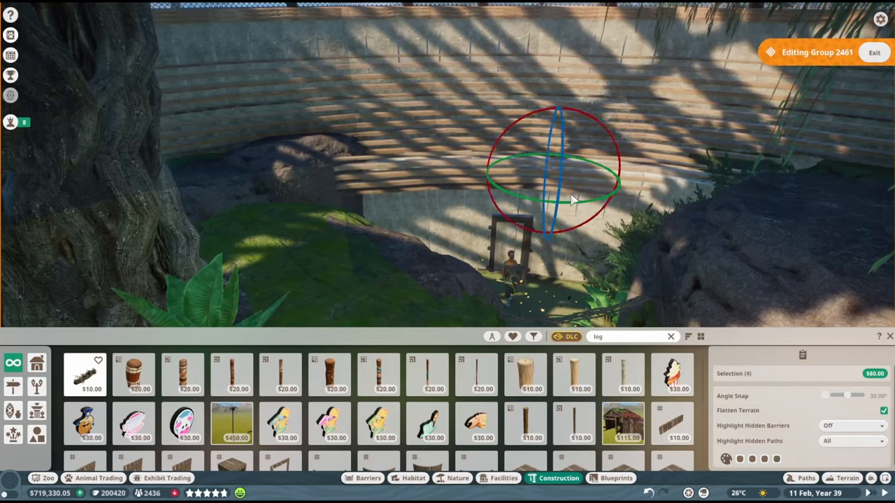